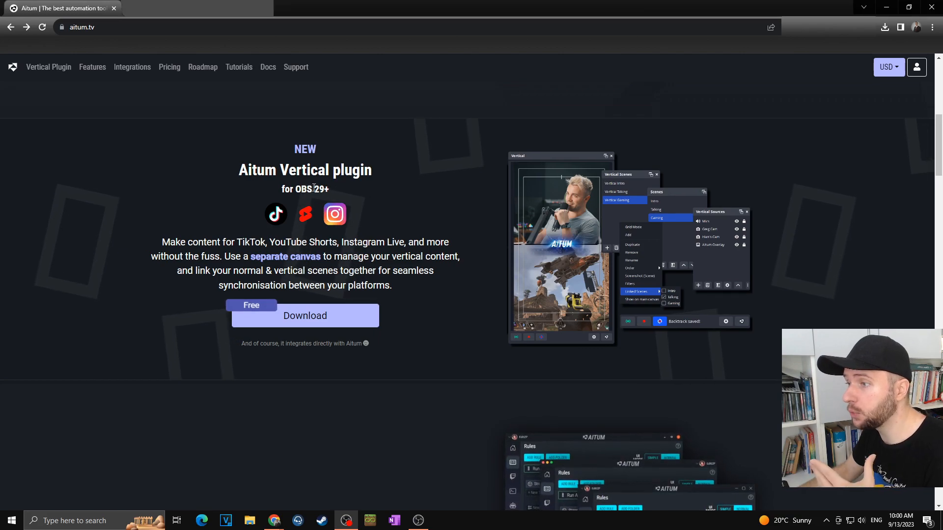
Download the Aitum Vertical Windows installer from the Aitum website into Downloads
double_click(317, 189)
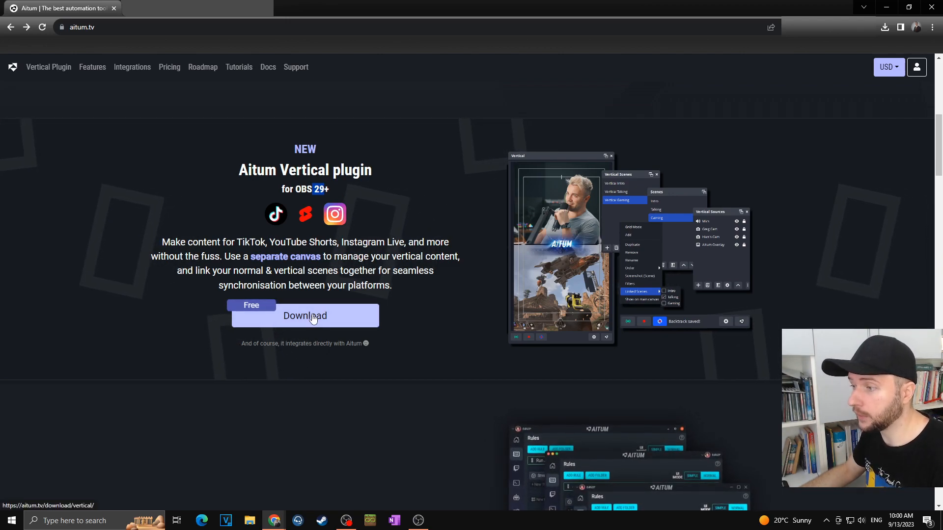
click(305, 315)
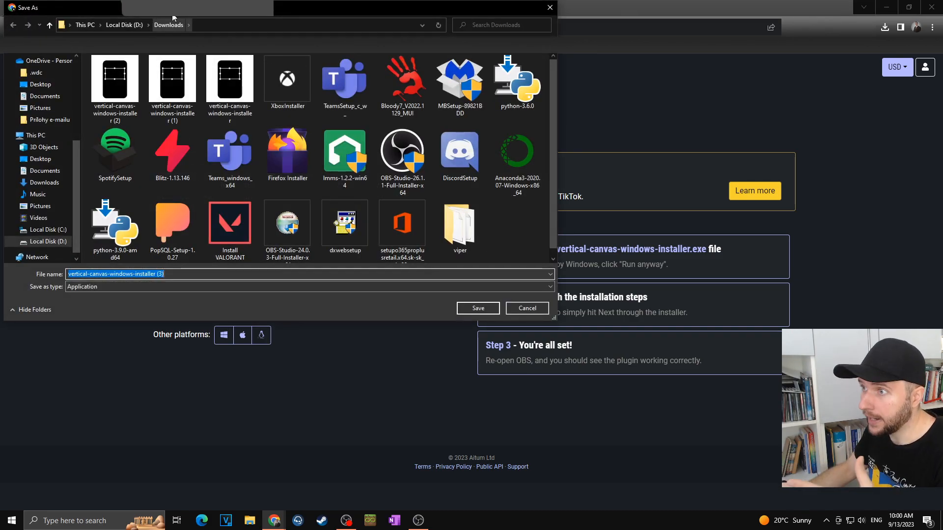
click(477, 307)
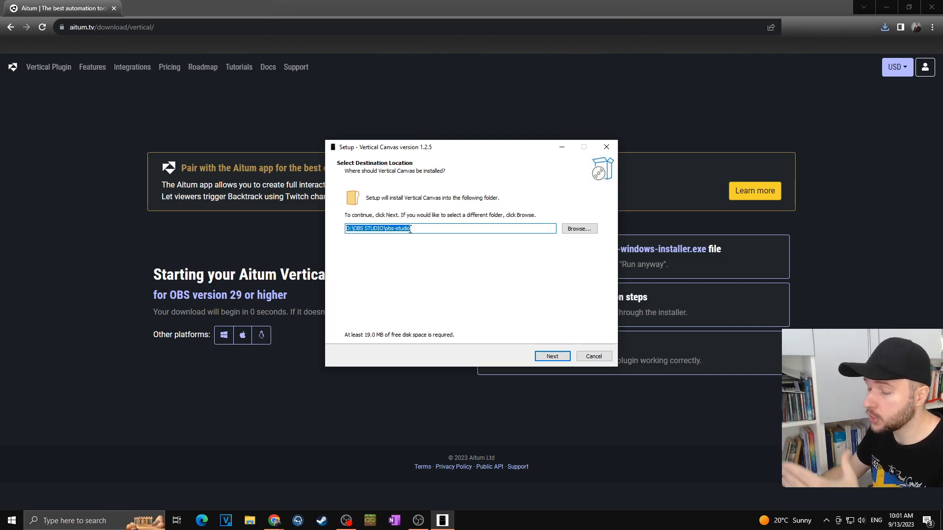
mouse_move(502, 289)
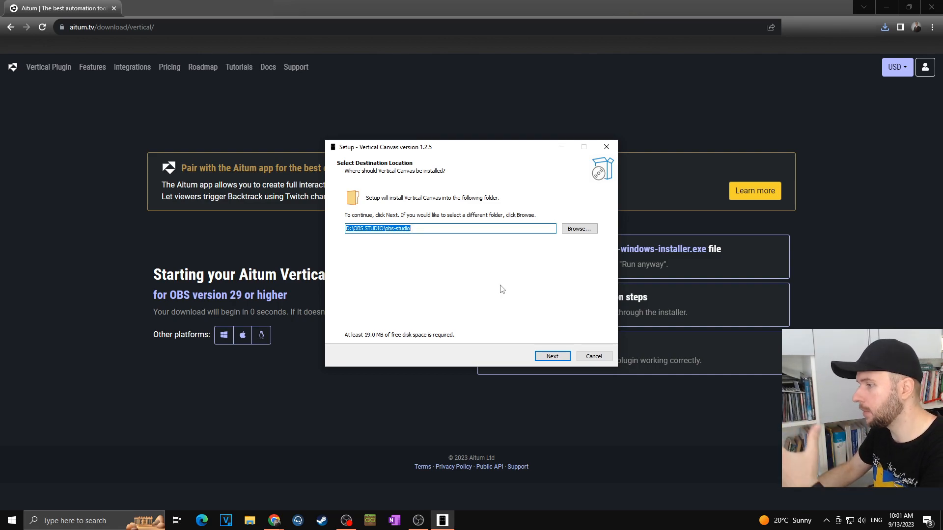
Install Vertical Canvas into D:\OBS STUDIO\obs-studio
click(551, 356)
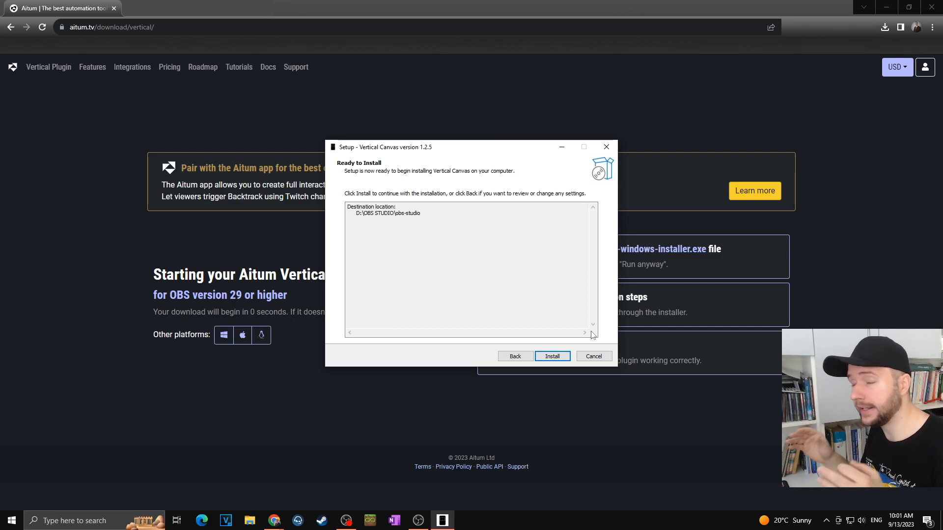
click(551, 355)
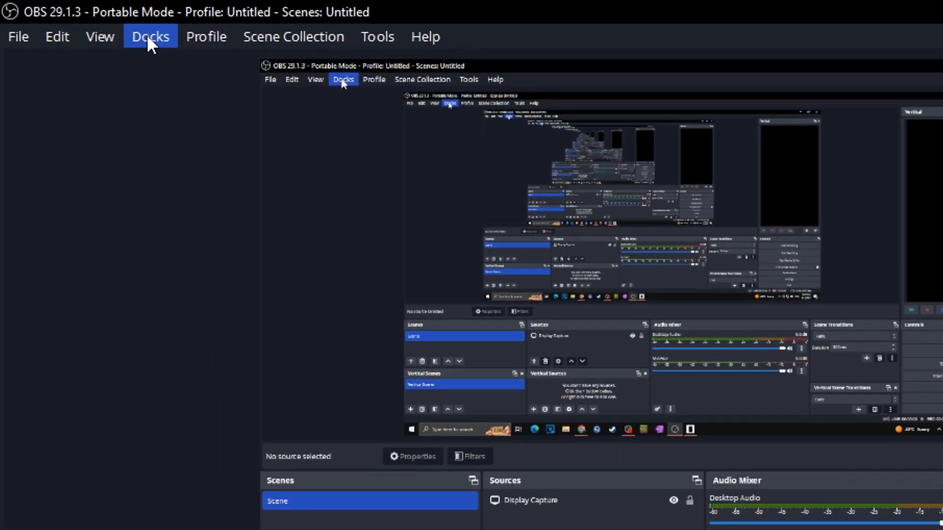
Toggle the Vertical dock off and back on so the Vertical preview panel appears
click(149, 37)
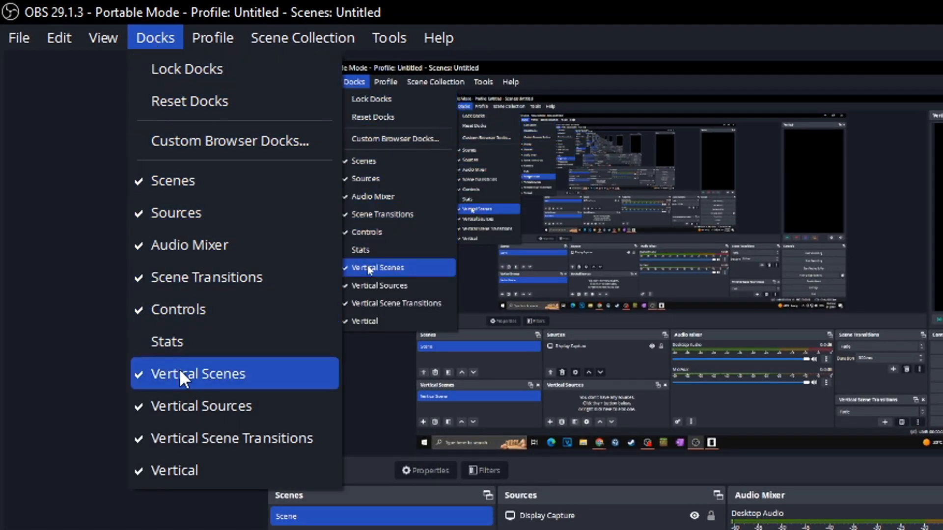
mouse_move(232, 438)
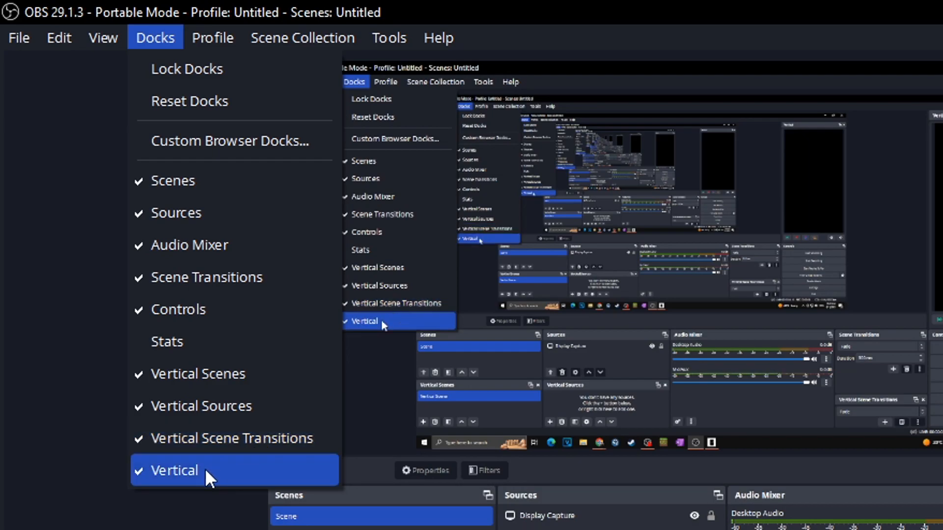
click(175, 470)
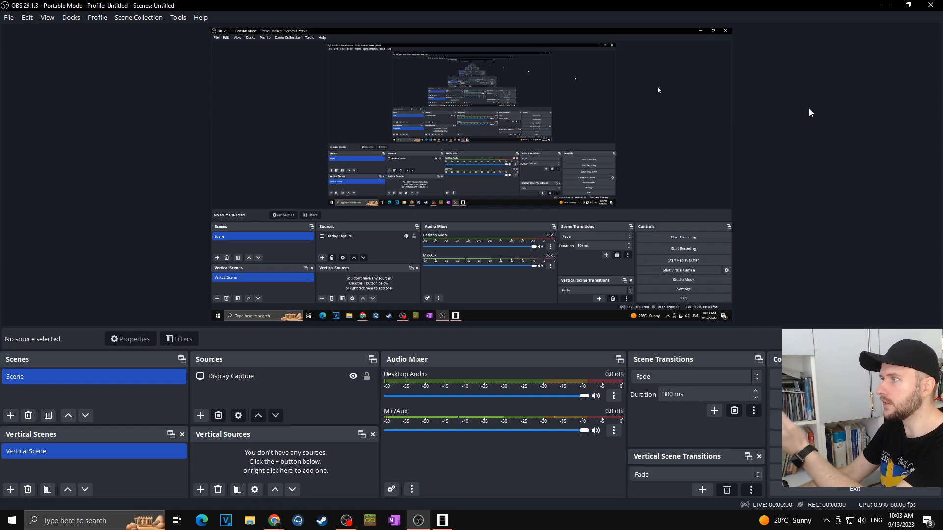
click(71, 17)
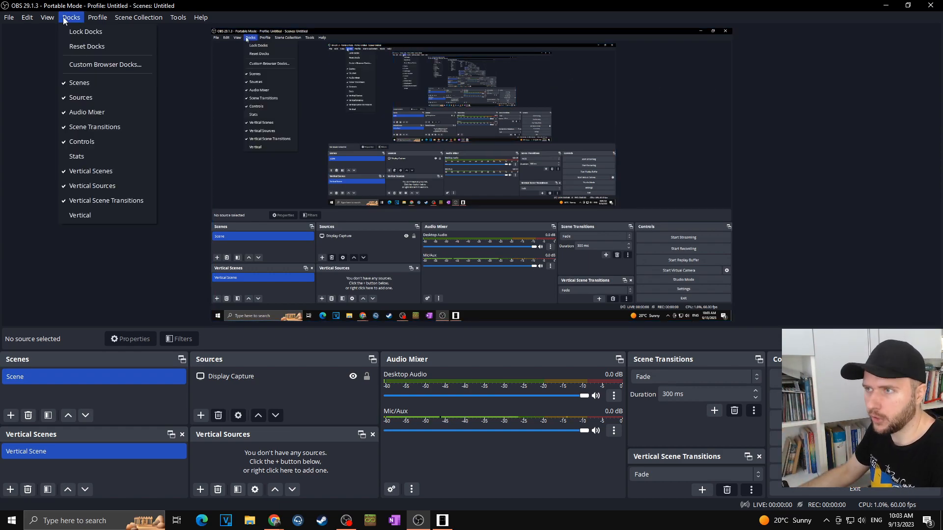
click(79, 215)
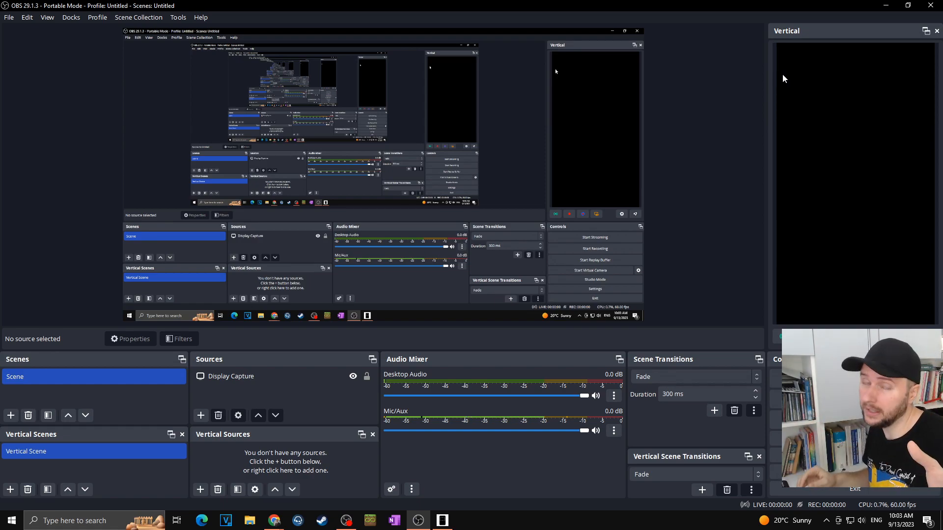
mouse_move(678, 131)
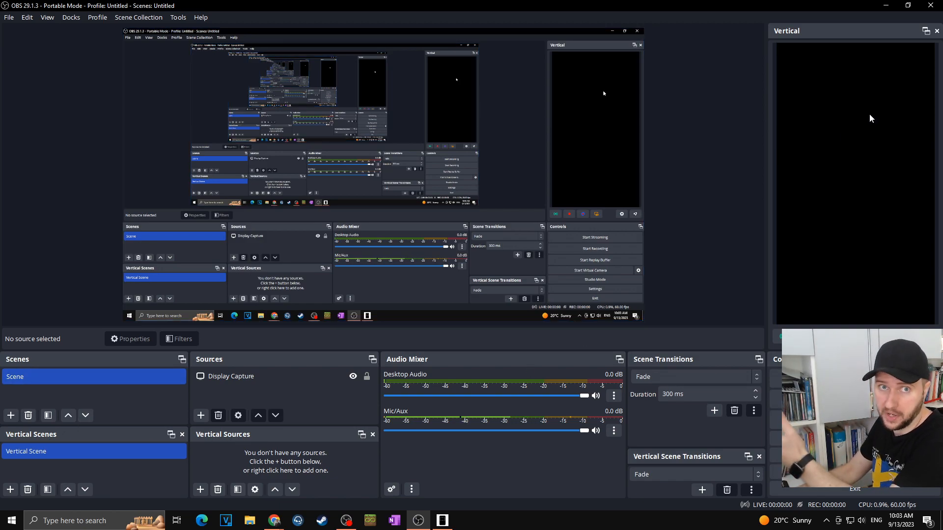
Add the existing Display Capture to the vertical scene and center it to screen
click(230, 377)
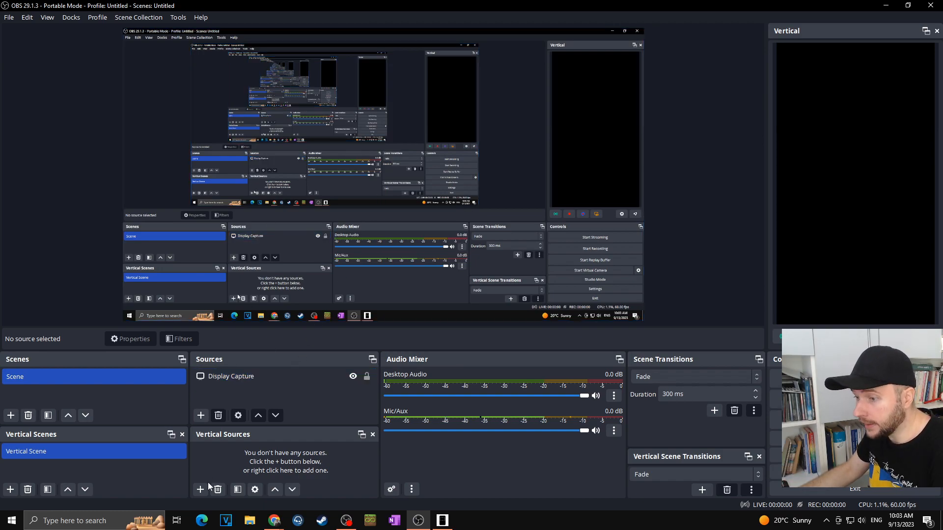
click(200, 489)
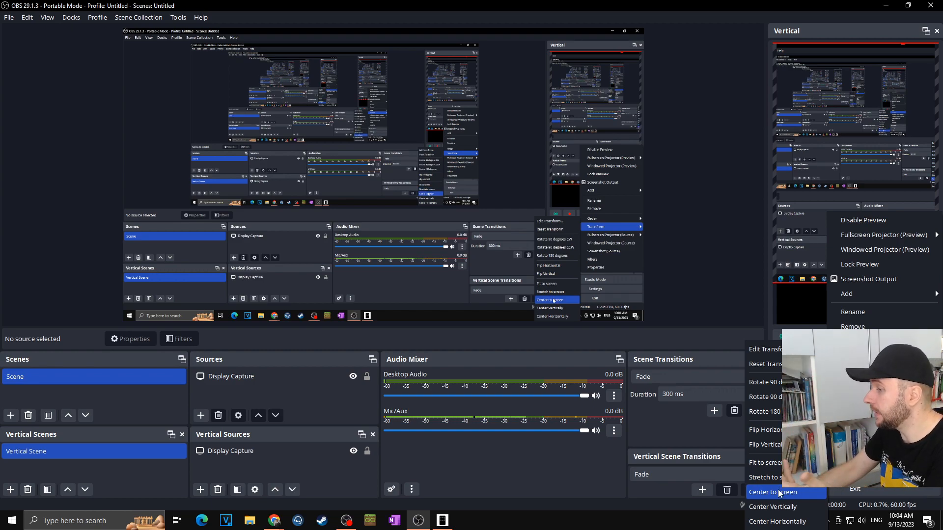
click(775, 492)
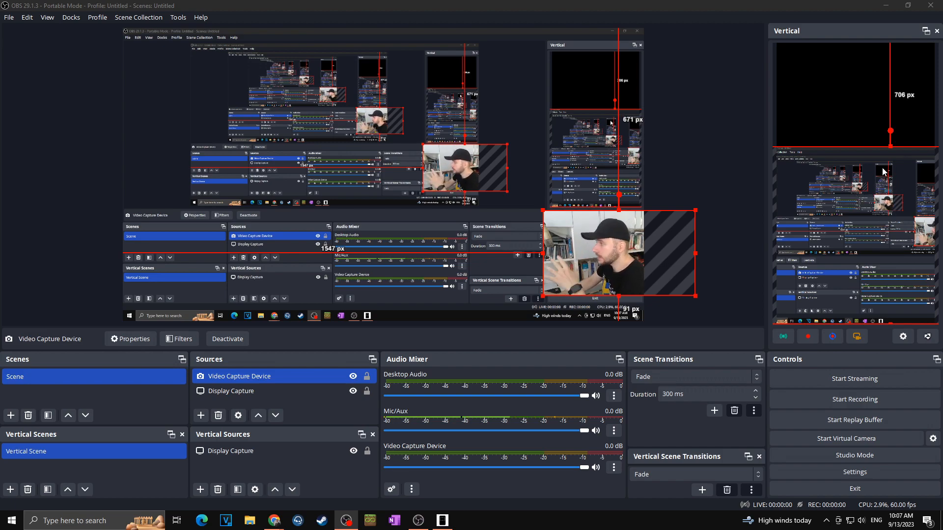
Center the canvas item horizontally, then add the existing webcam Video Capture Device above it
right_click(883, 171)
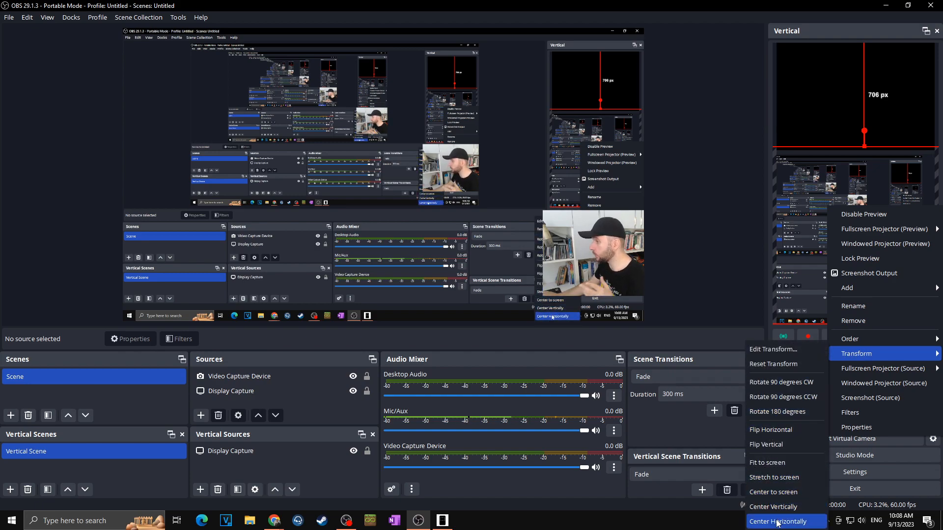
click(780, 522)
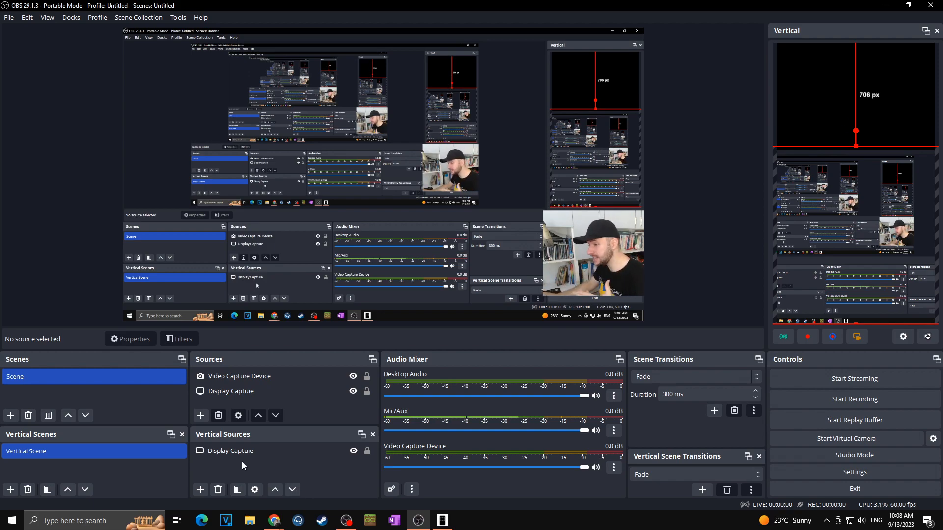
click(200, 489)
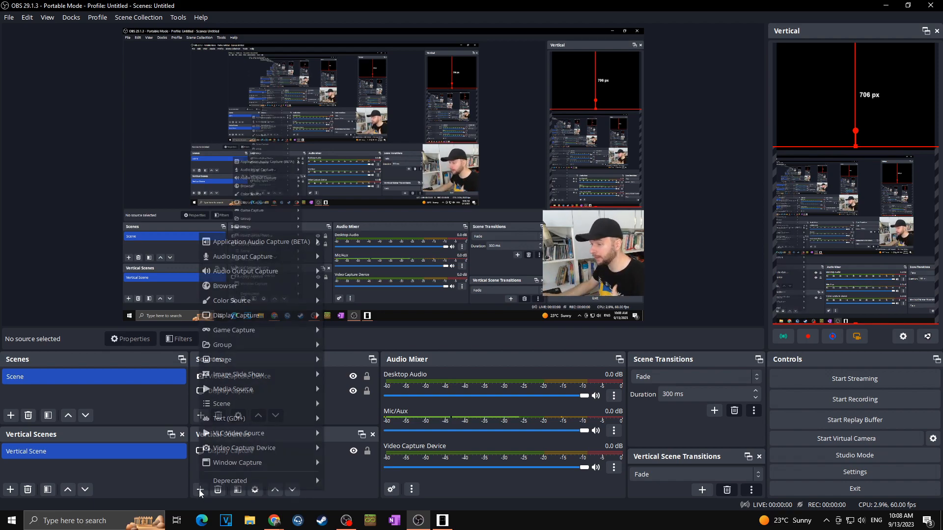
mouse_move(244, 448)
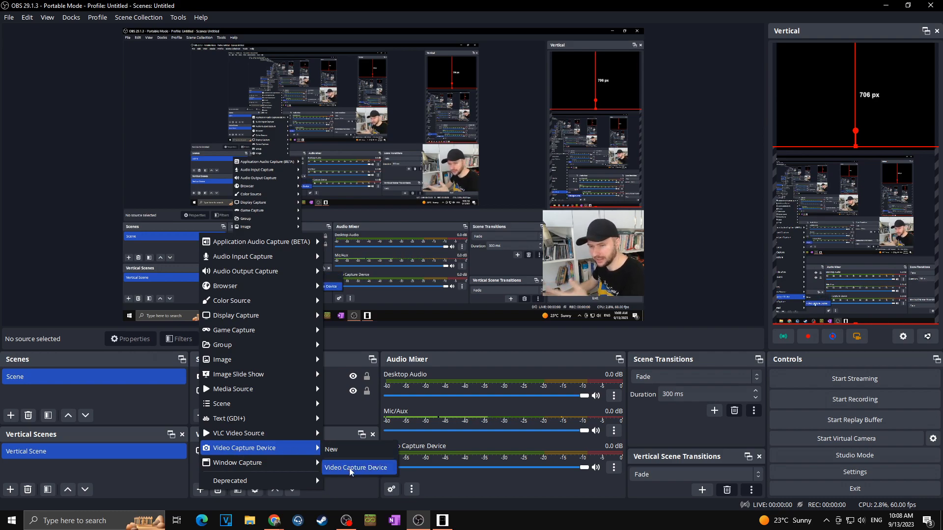
click(356, 467)
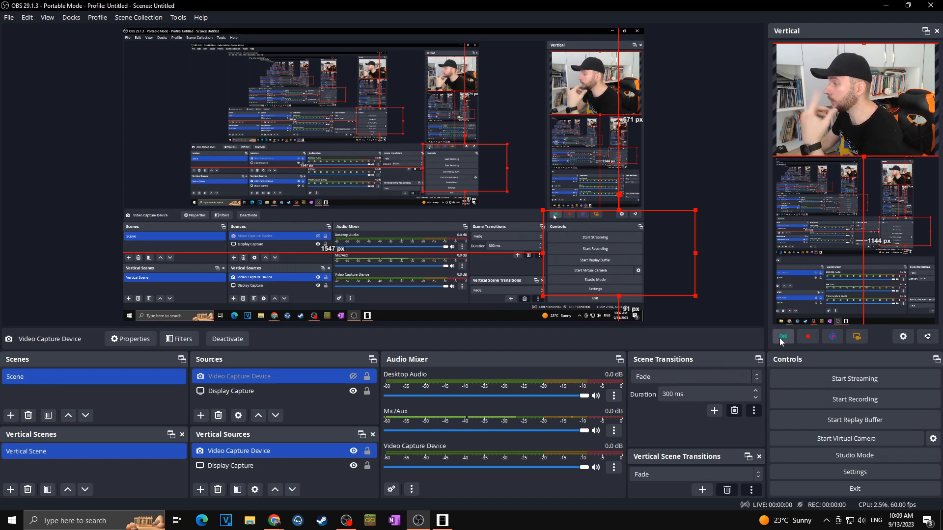
mouse_move(901, 336)
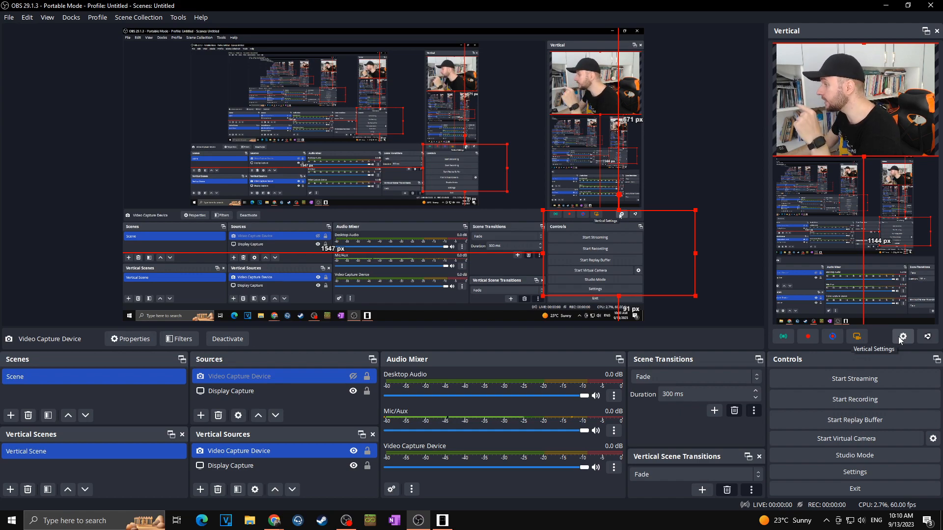
Review the 1080x1920 vertical output, set Ctrl+Num 5 as start/stop streaming hotkey, and close settings
click(901, 337)
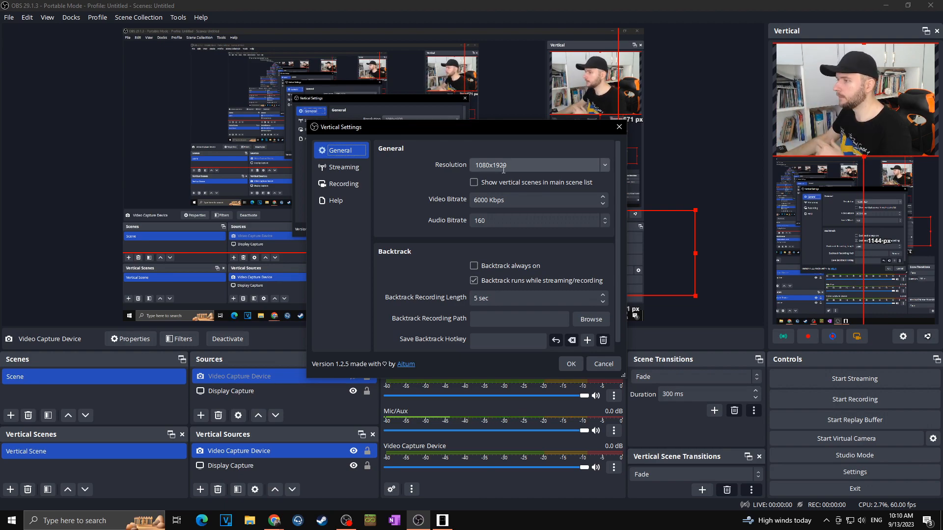
mouse_move(503, 174)
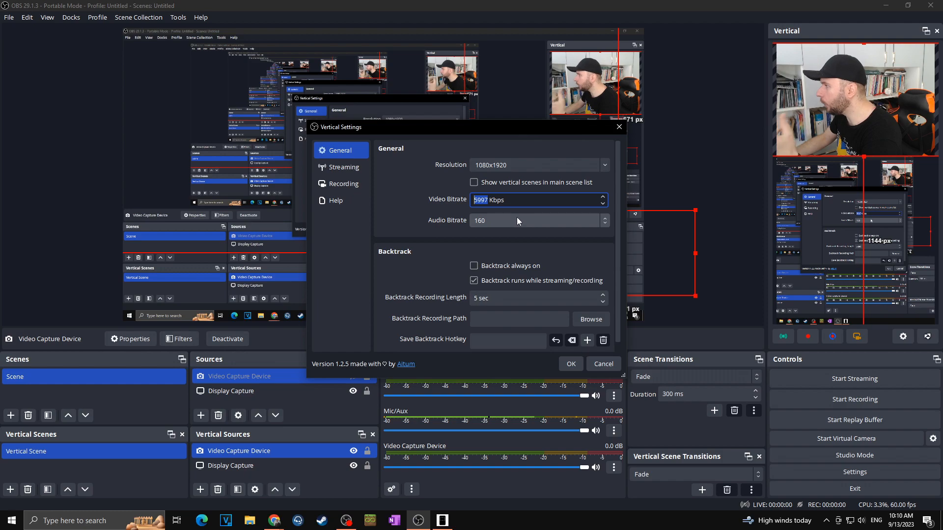
click(344, 167)
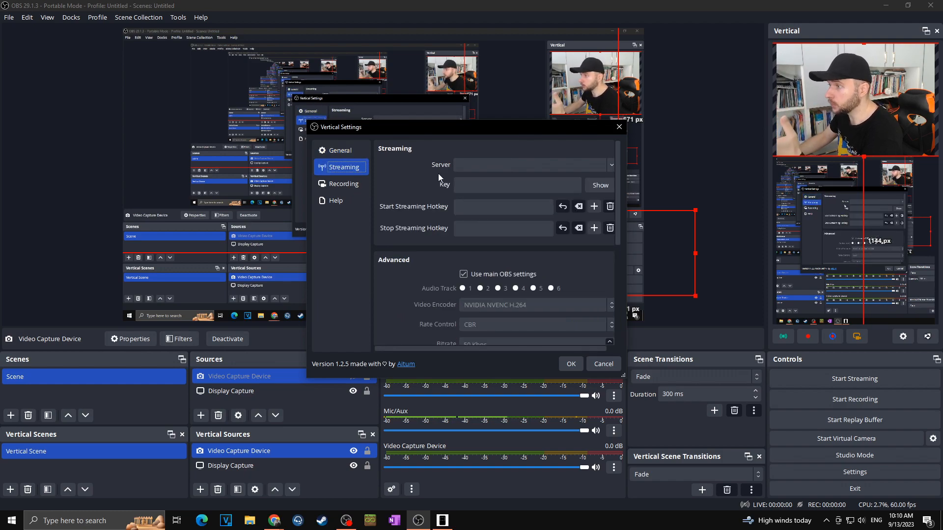
click(518, 185)
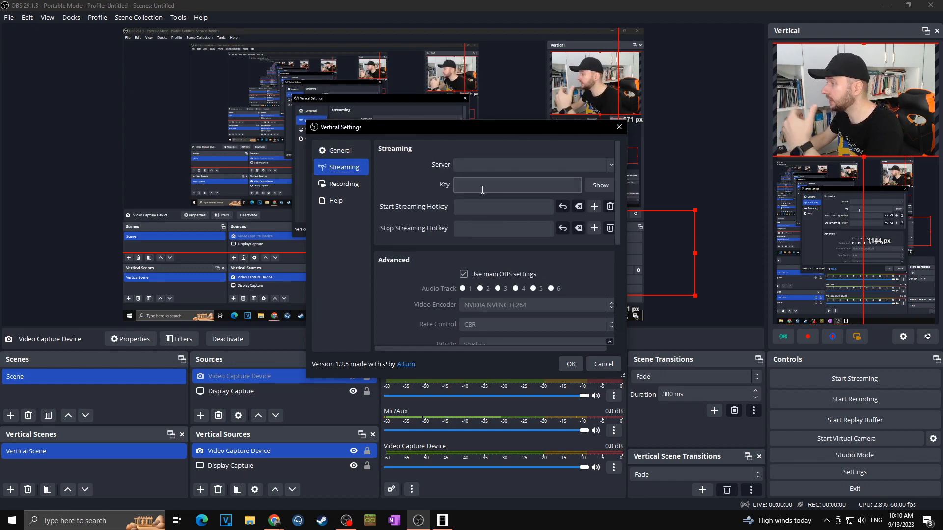
click(516, 185)
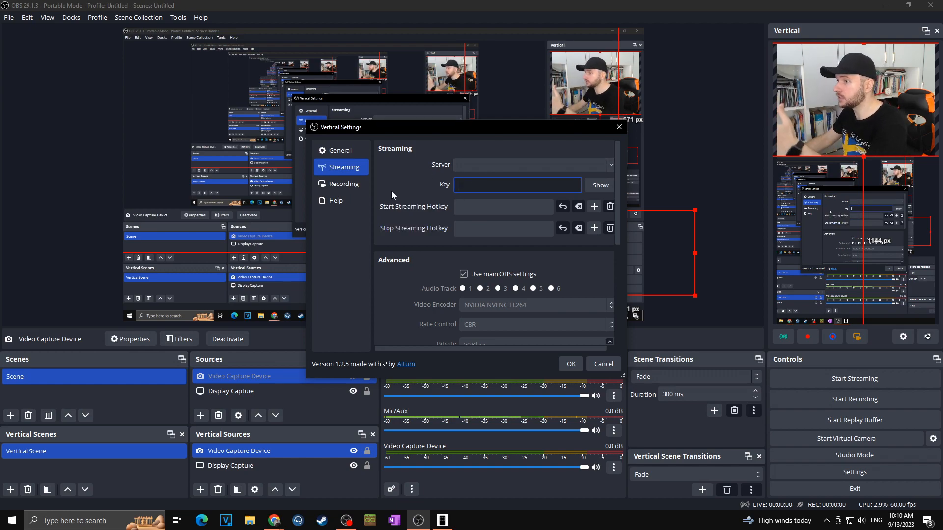
click(503, 206)
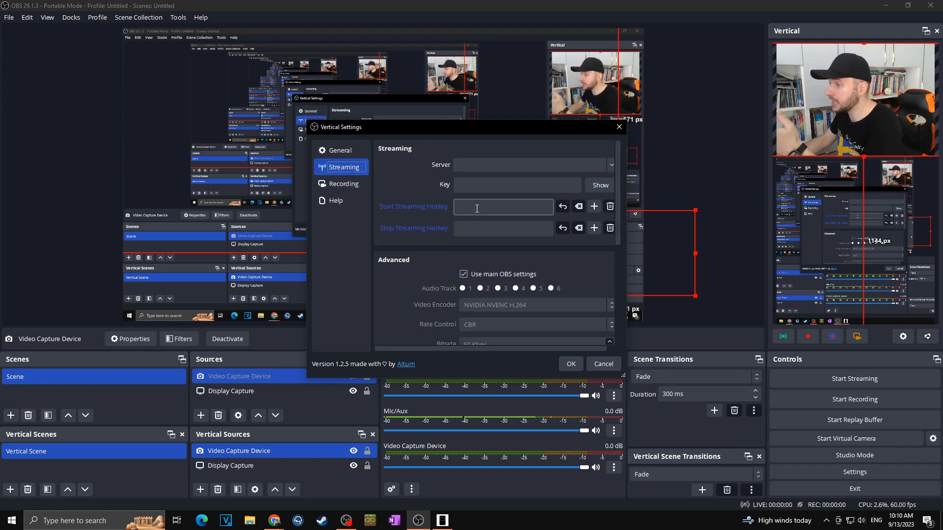
click(503, 208)
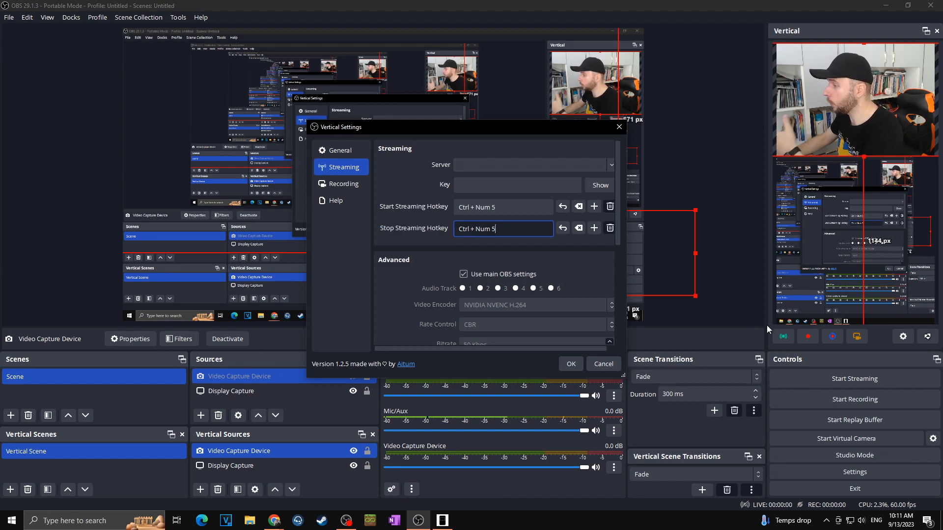
click(342, 184)
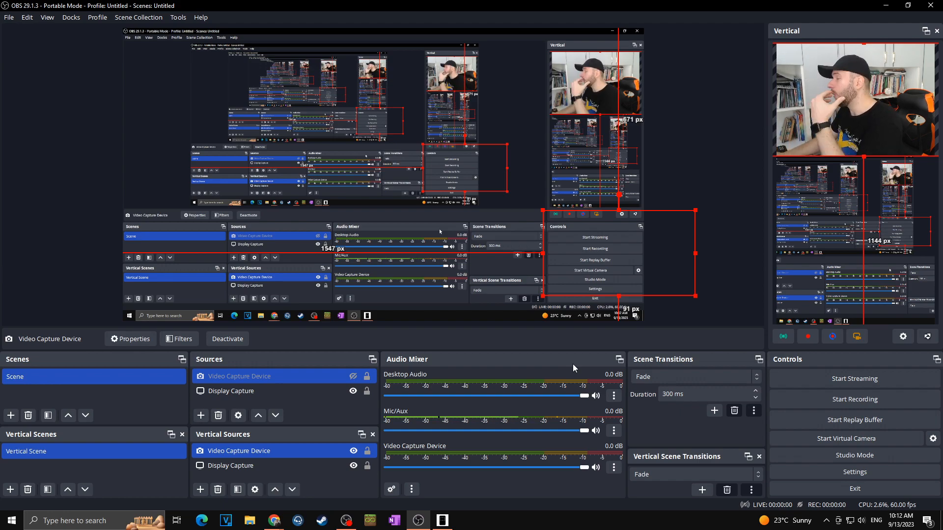
mouse_move(832, 337)
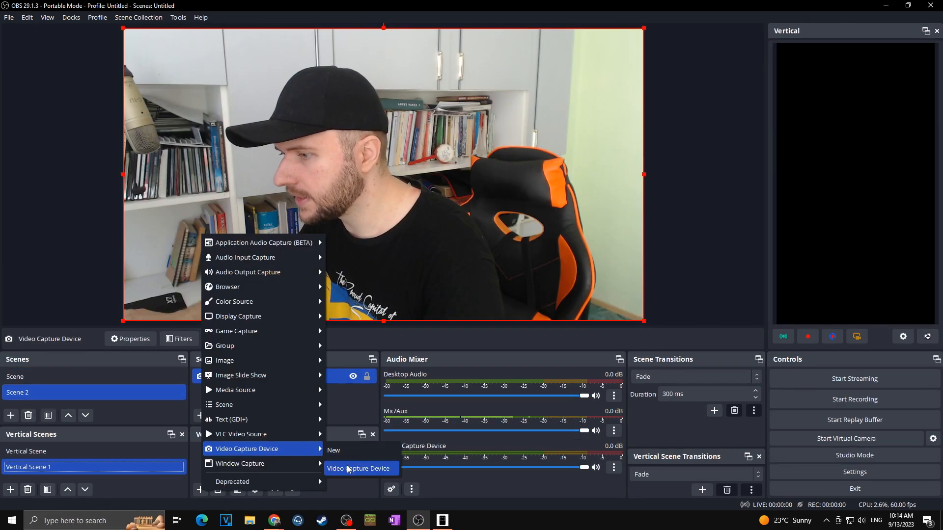
Add the existing webcam to Vertical Scene 1 and view the Linked Scenes options of both vertical scenes
click(360, 469)
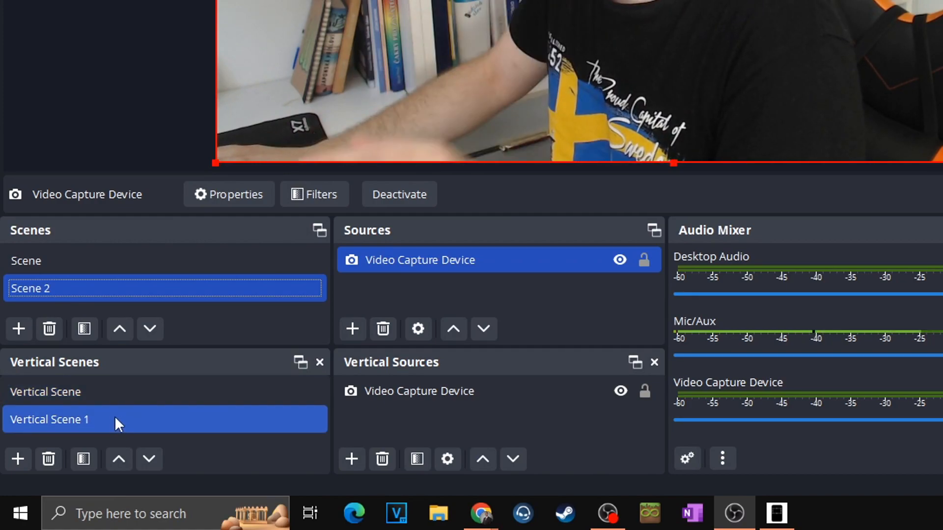
right_click(49, 419)
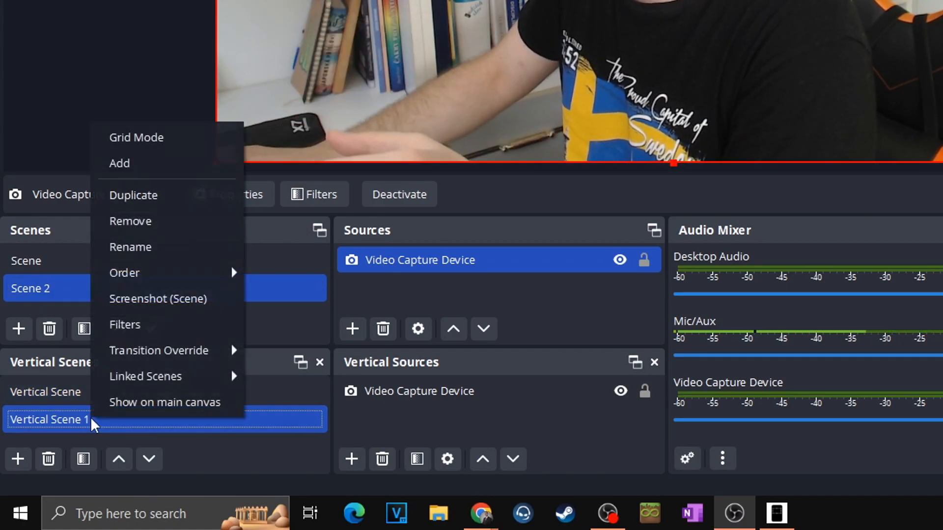
mouse_move(145, 377)
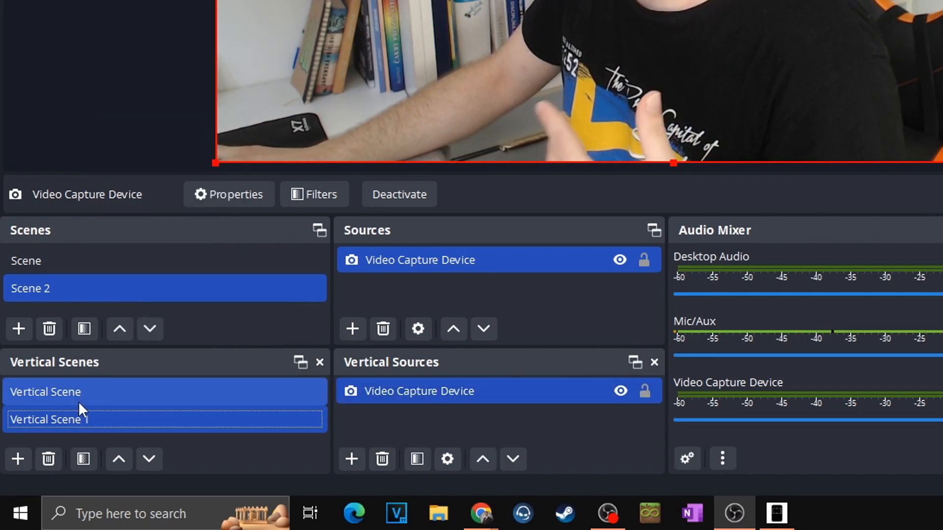
right_click(45, 392)
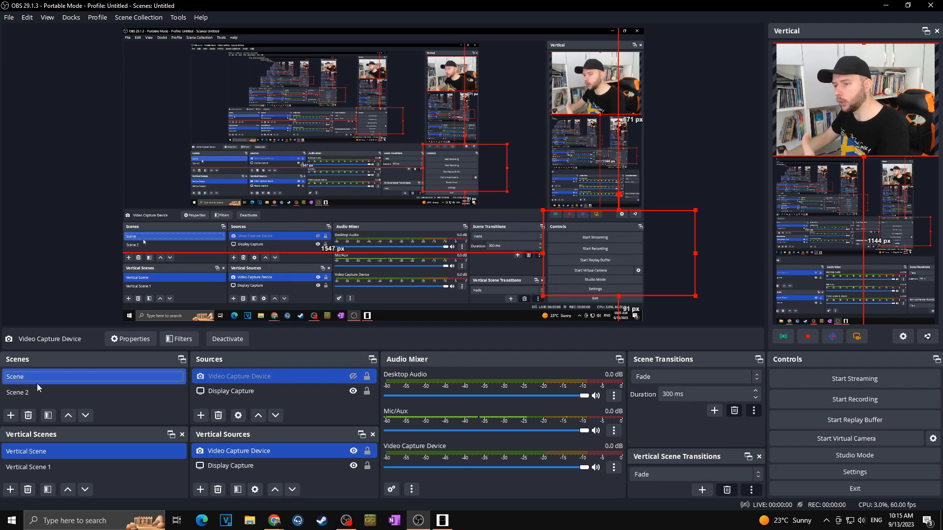
Select Scene, then switch the main canvas to Scene 2
click(18, 392)
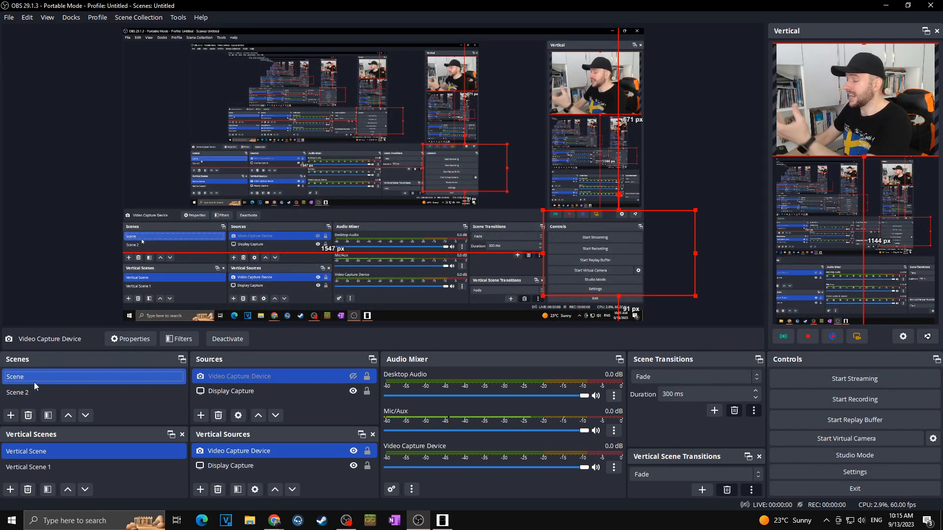
click(18, 392)
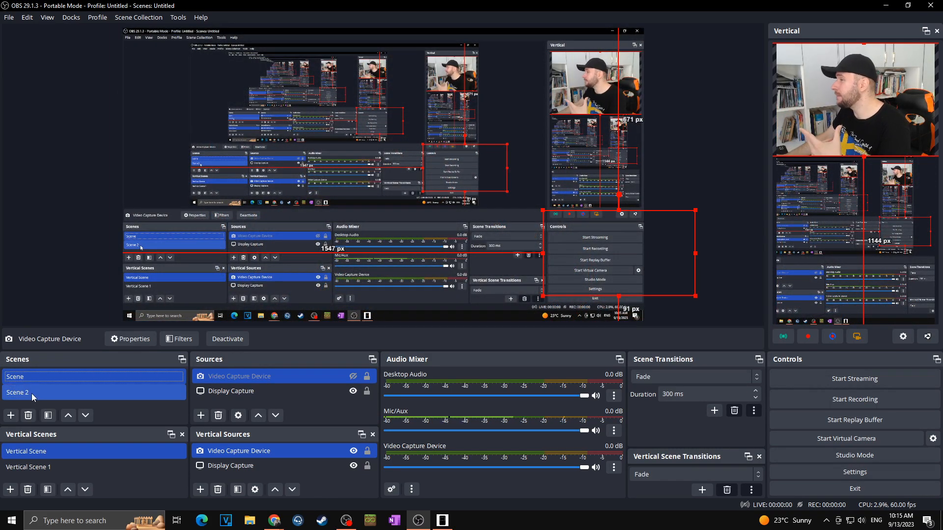